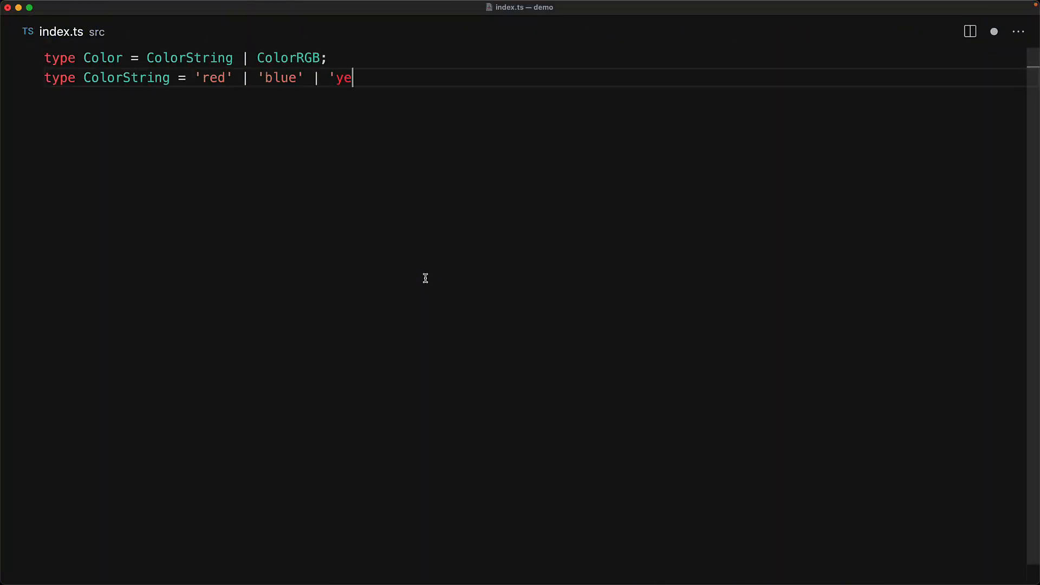
type("llow' | 'purple';")
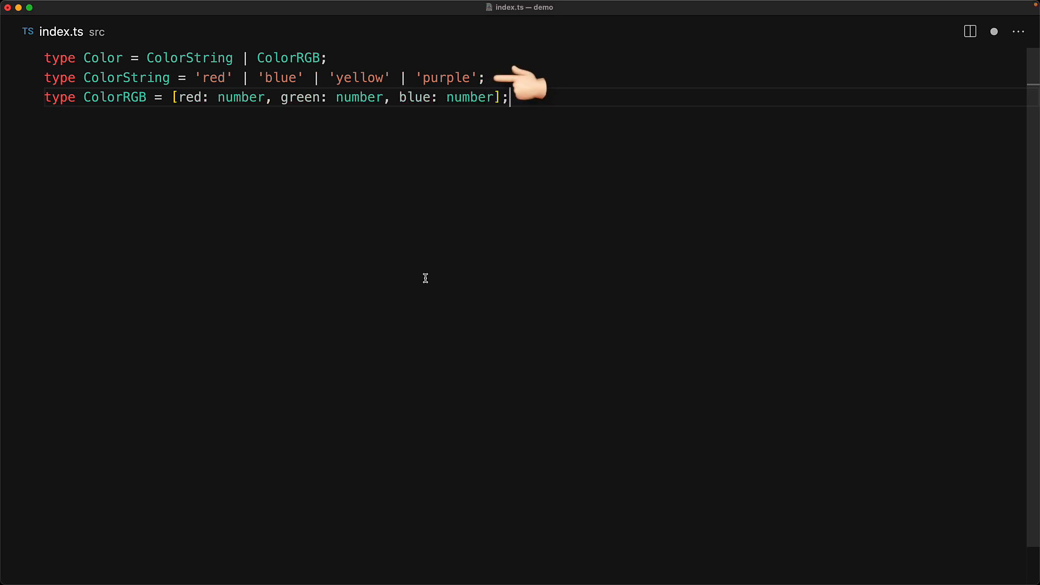
mouse_move(544, 100)
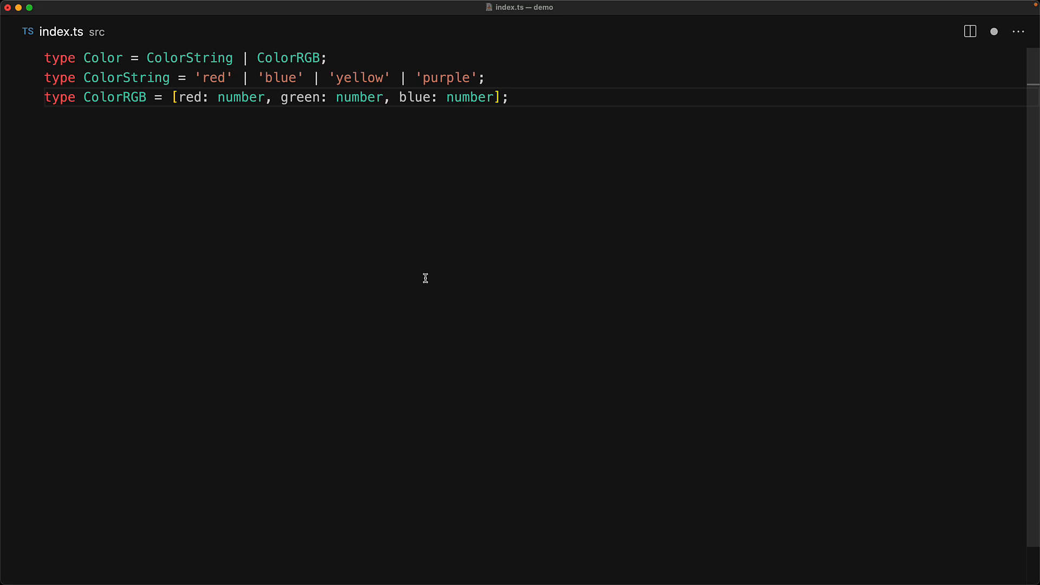
type("type Theme = Record<string, Colo")
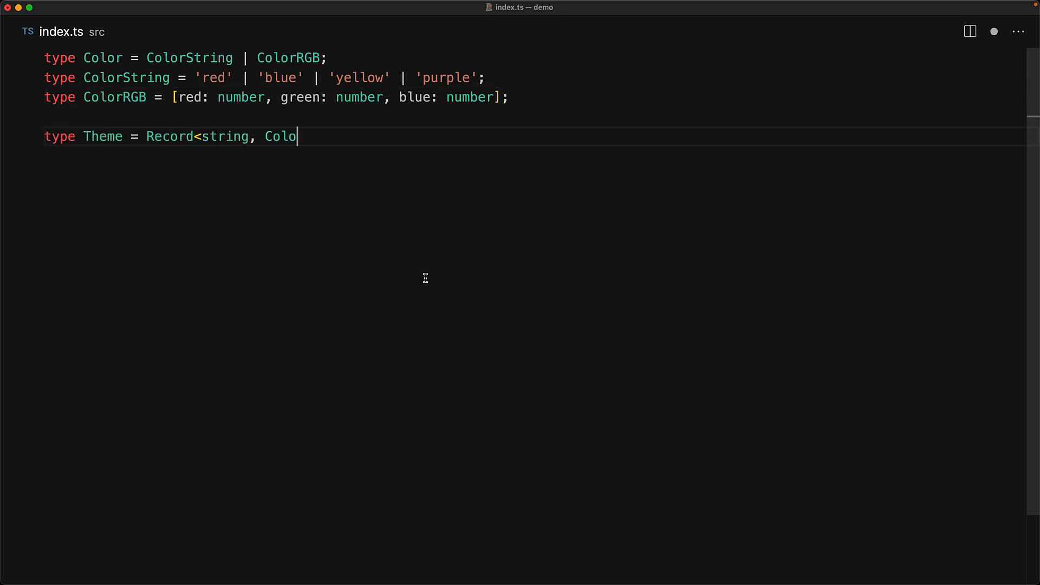
type("r>;")
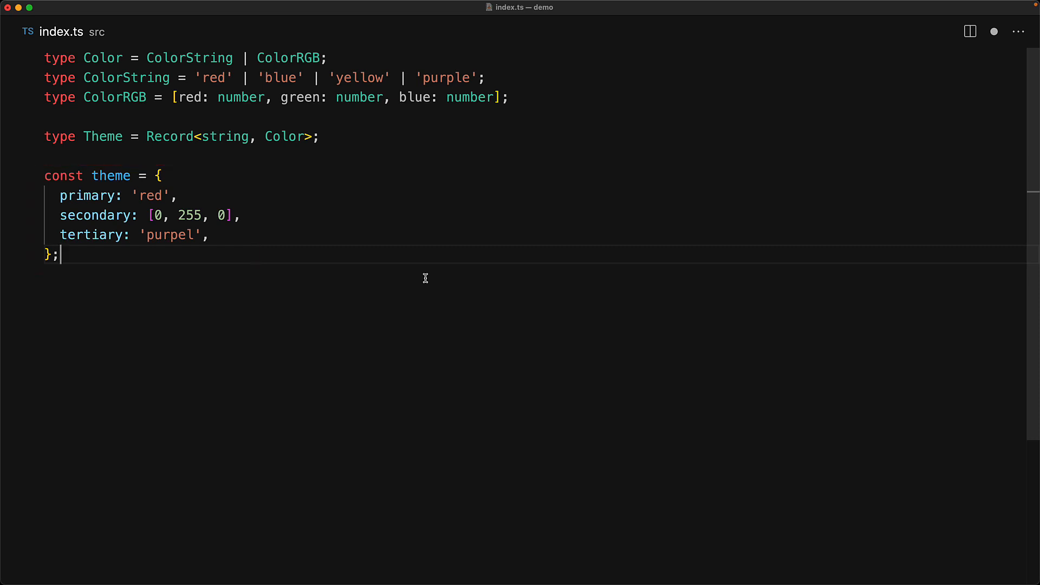
type("const [r, g, b] = theme.secondary;")
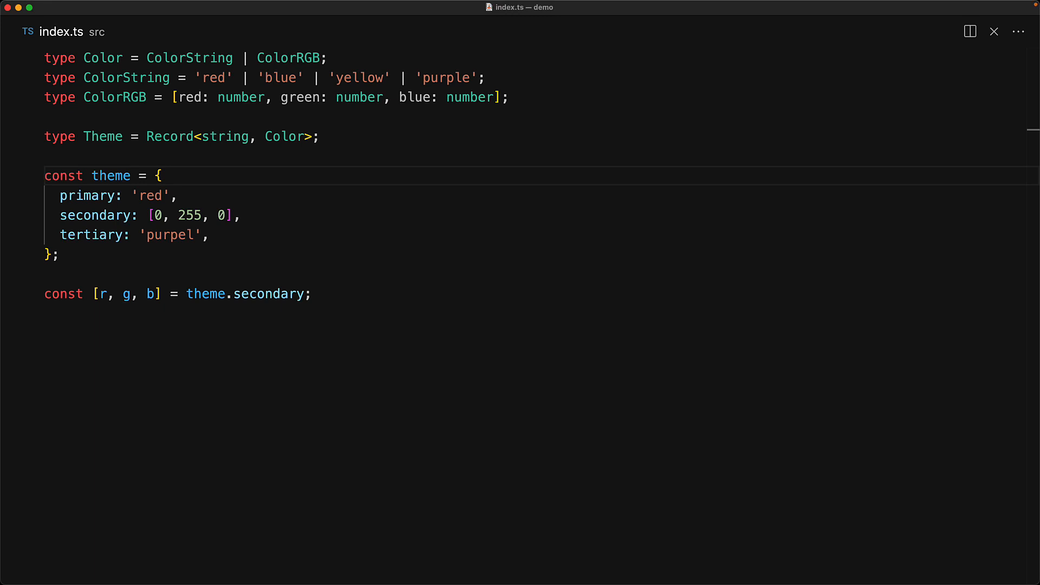
type(": Theme")
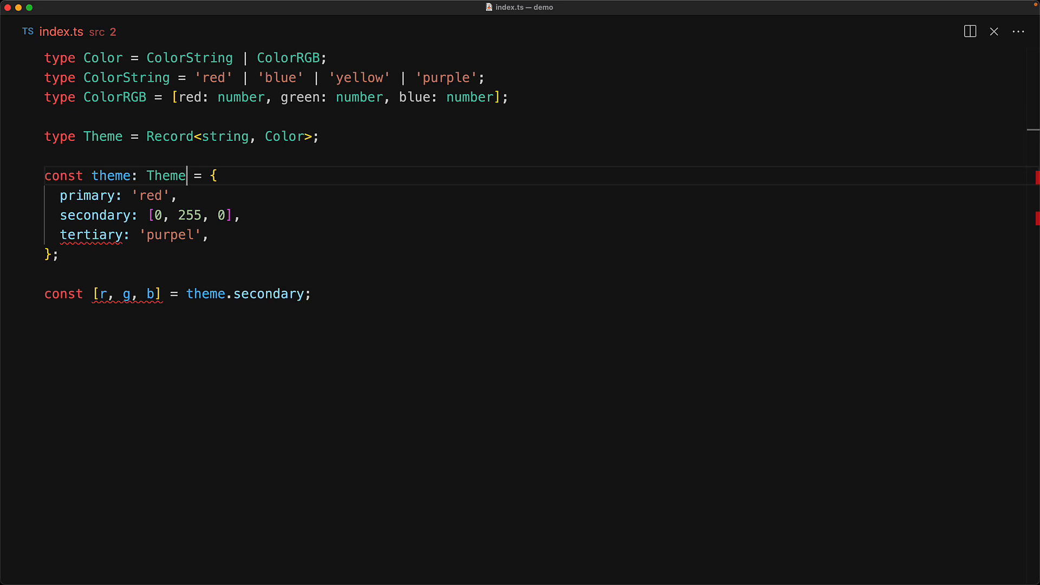
mouse_move(116, 241)
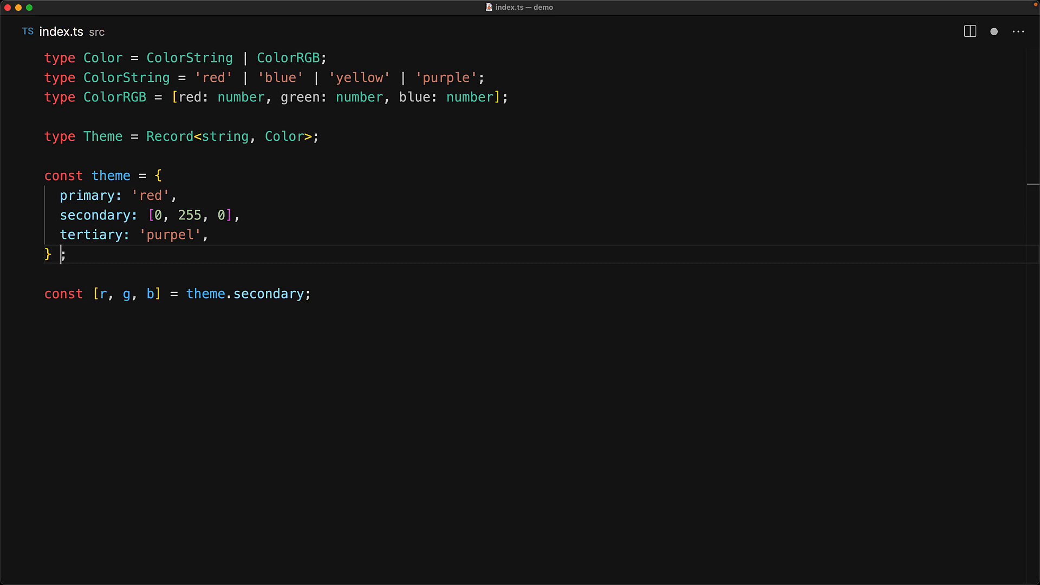
type("satisfies Theme")
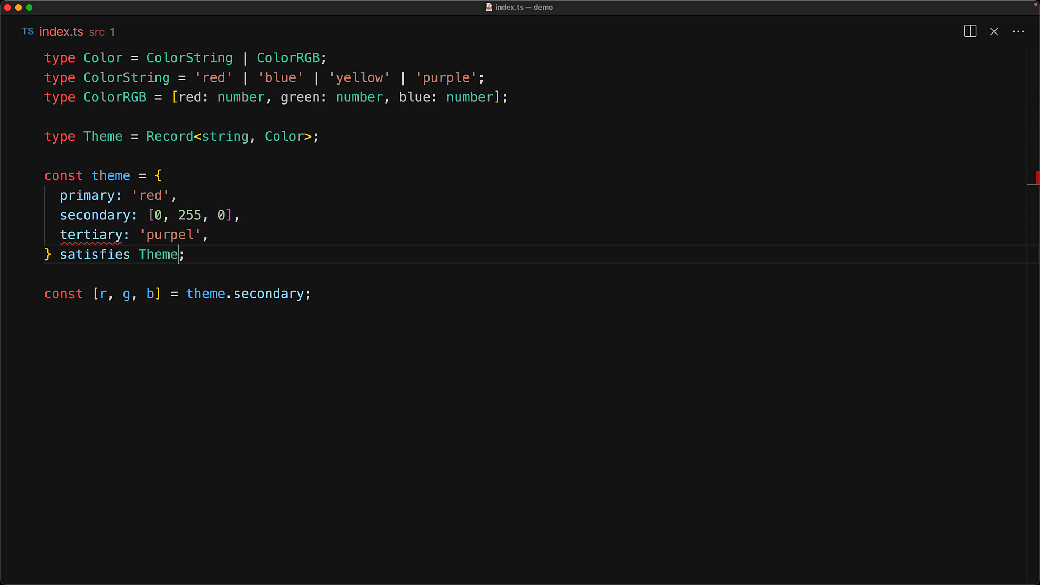
mouse_move(95, 234)
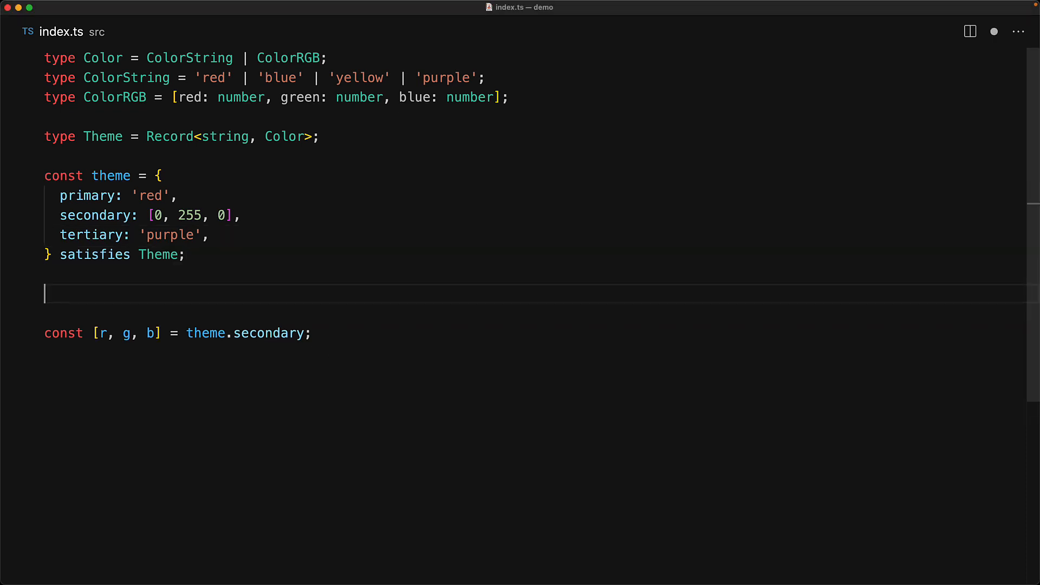
type("const _ensureTheme: Theme = theme;")
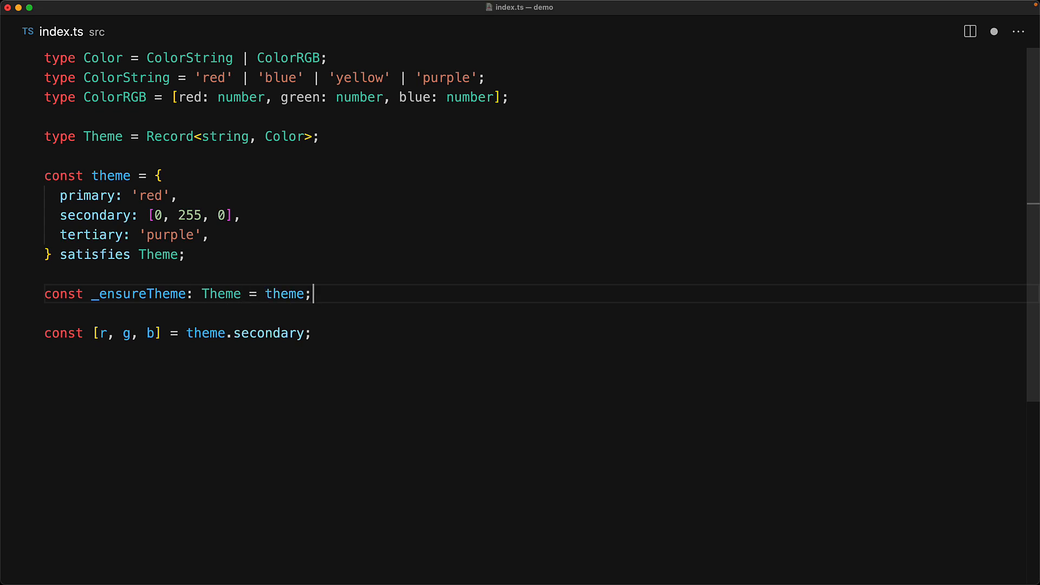